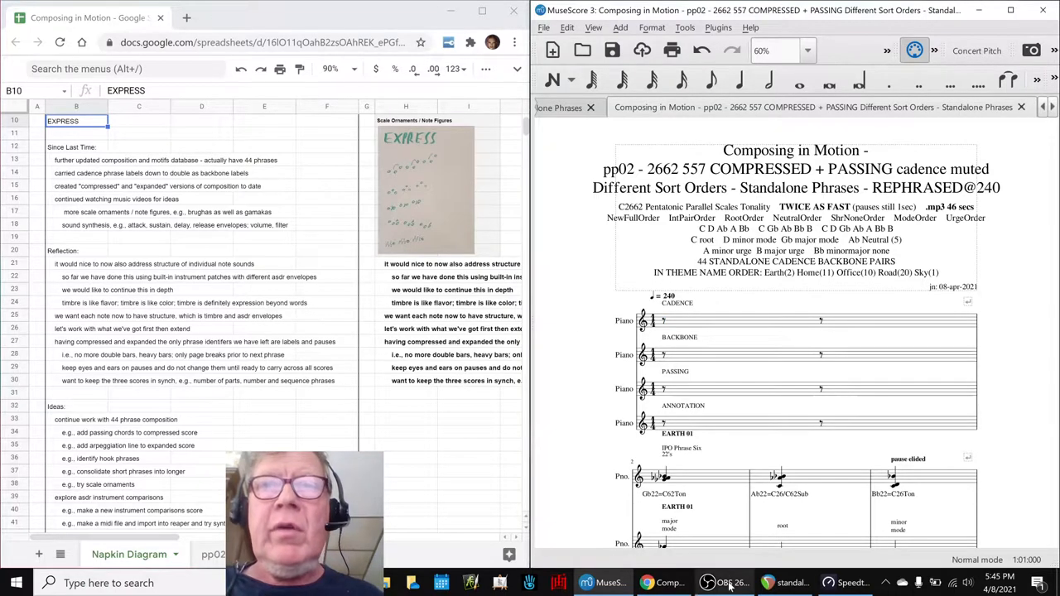
Step: Check the OBS stream title, then review notes on note structure, patches and ASDR timbre
{"action": "left_click", "coordinate": [725, 582]}
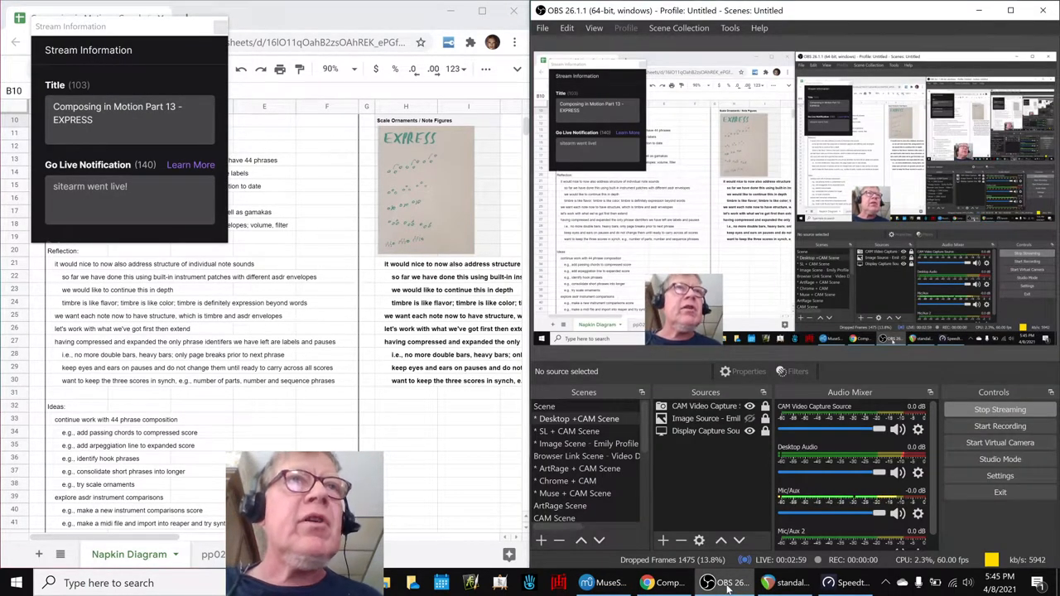
{"action": "left_click", "coordinate": [606, 583]}
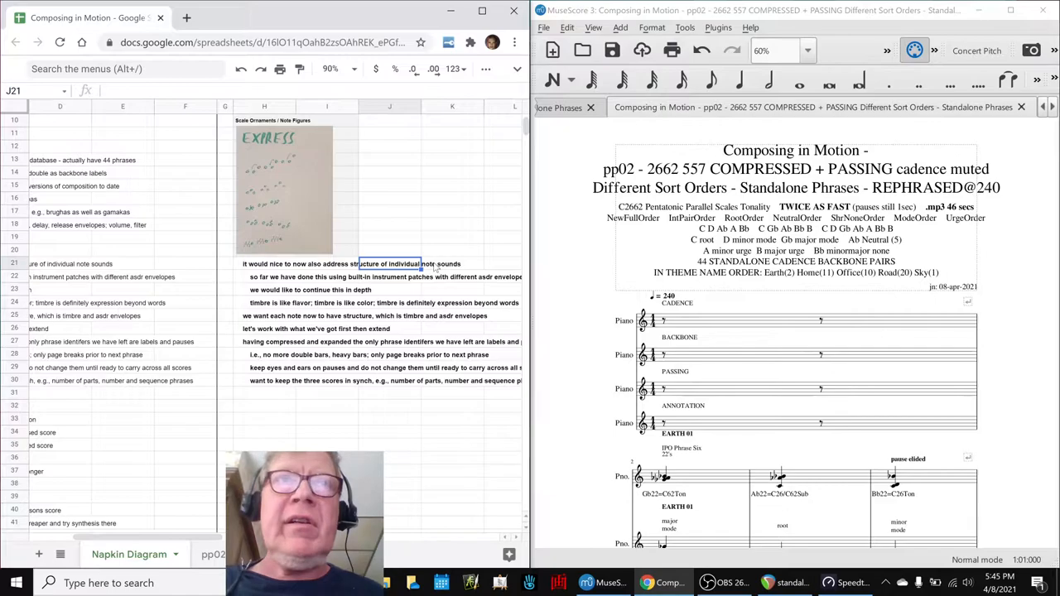
{"action": "left_click", "coordinate": [263, 263]}
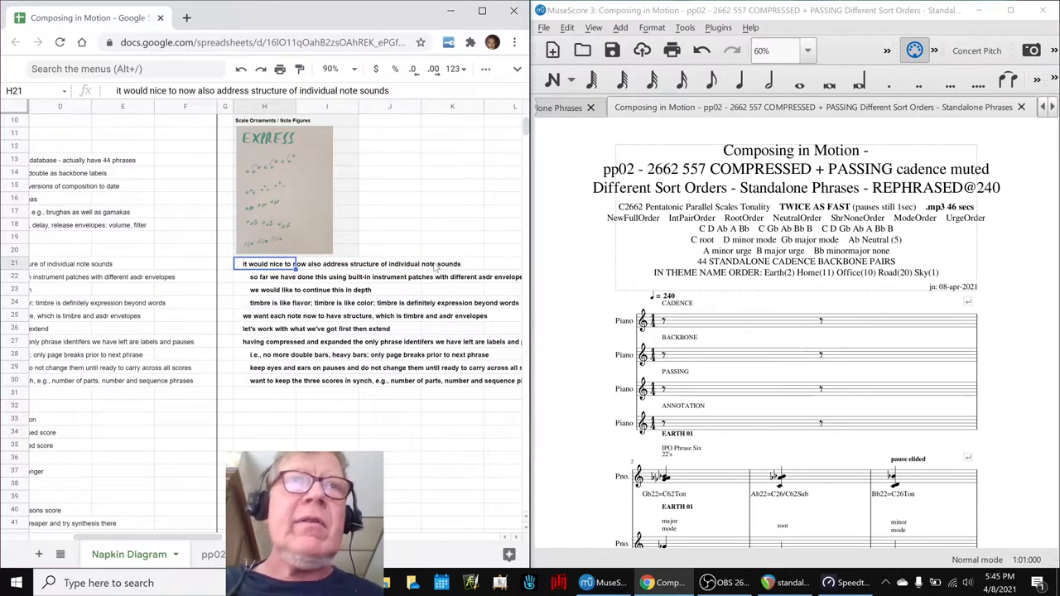
{"action": "left_click", "coordinate": [273, 277]}
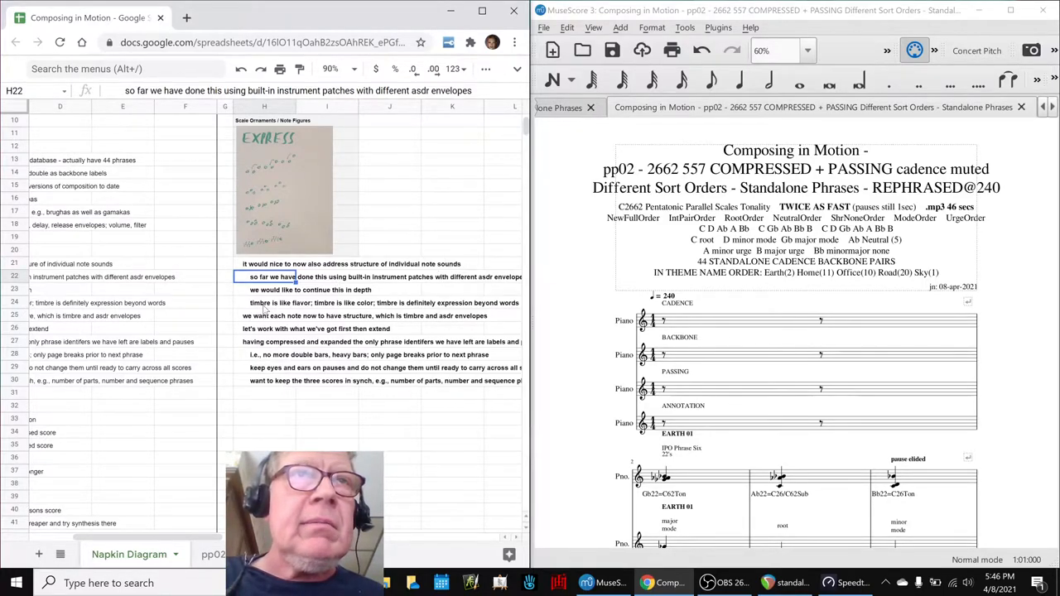
{"action": "left_click", "coordinate": [281, 316]}
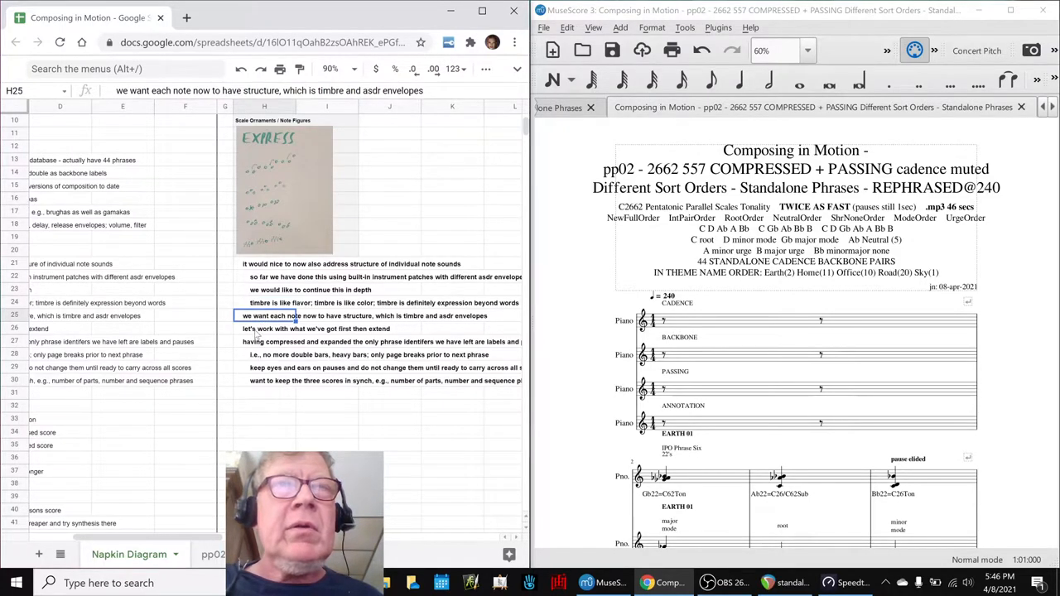
{"action": "left_click", "coordinate": [265, 341]}
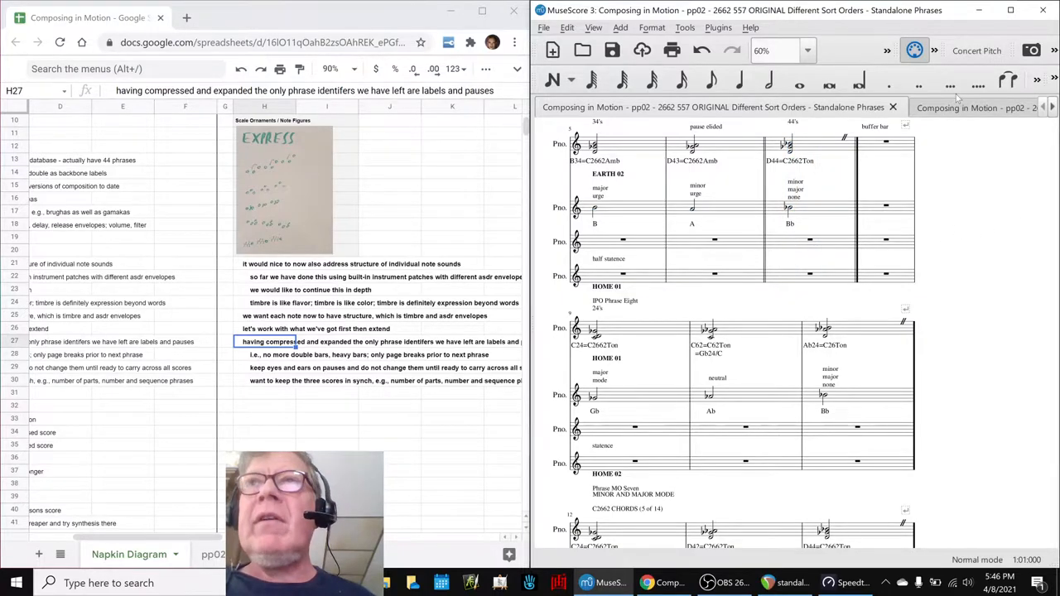
Step: Switch to the EXPANDED + ARPEGGIATION score and play it from the first phrase
{"action": "left_click", "coordinate": [977, 106]}
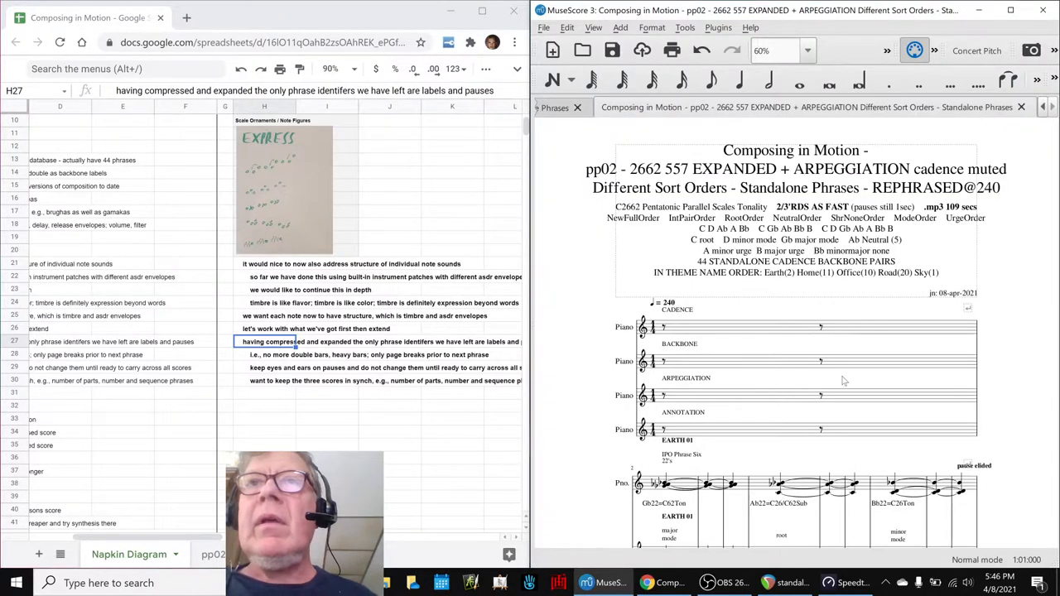
{"action": "scroll", "scroll_direction": "down", "scroll_amount": 3}
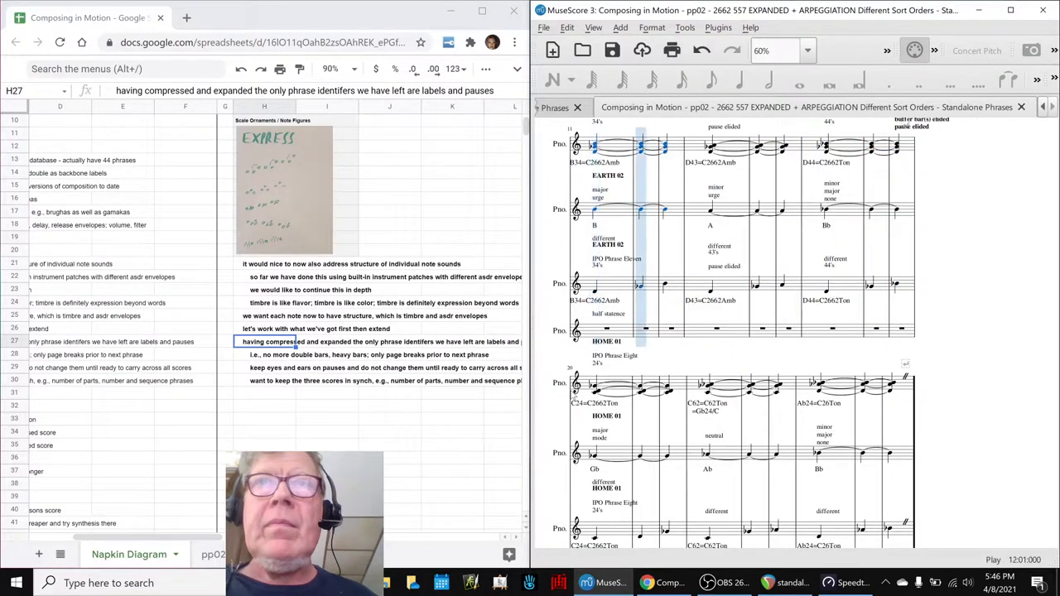
{"action": "scroll", "scroll_direction": "down", "scroll_amount": 3}
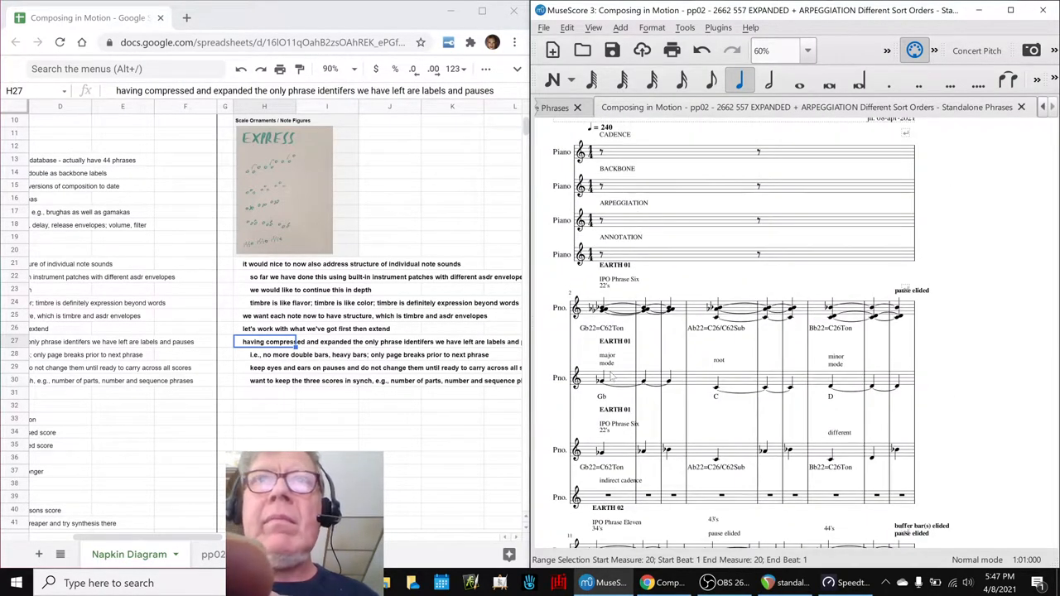
{"action": "left_click", "coordinate": [599, 377]}
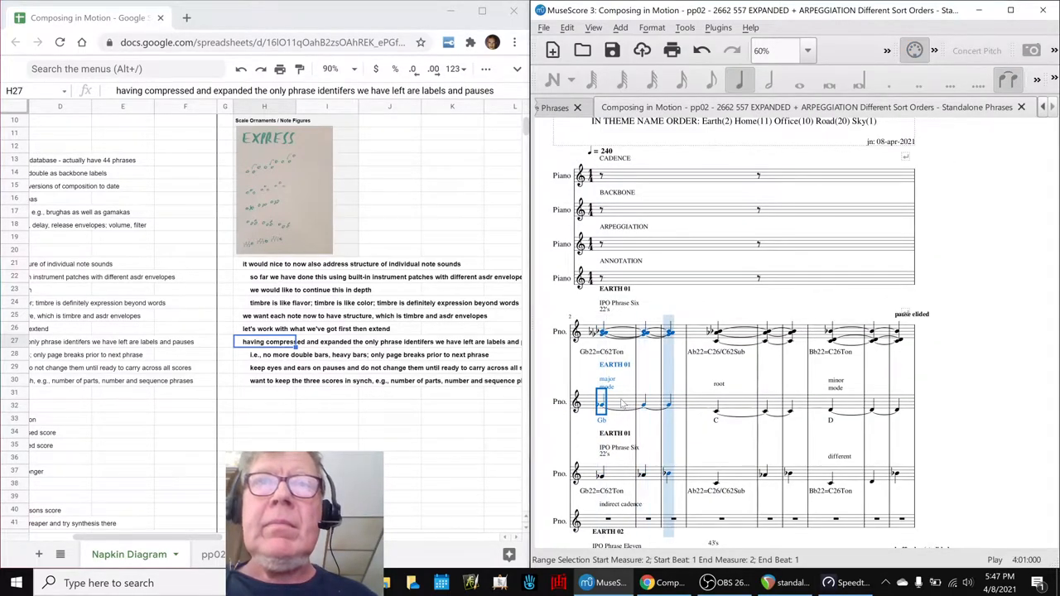
{"action": "scroll", "scroll_direction": "down", "scroll_amount": 3}
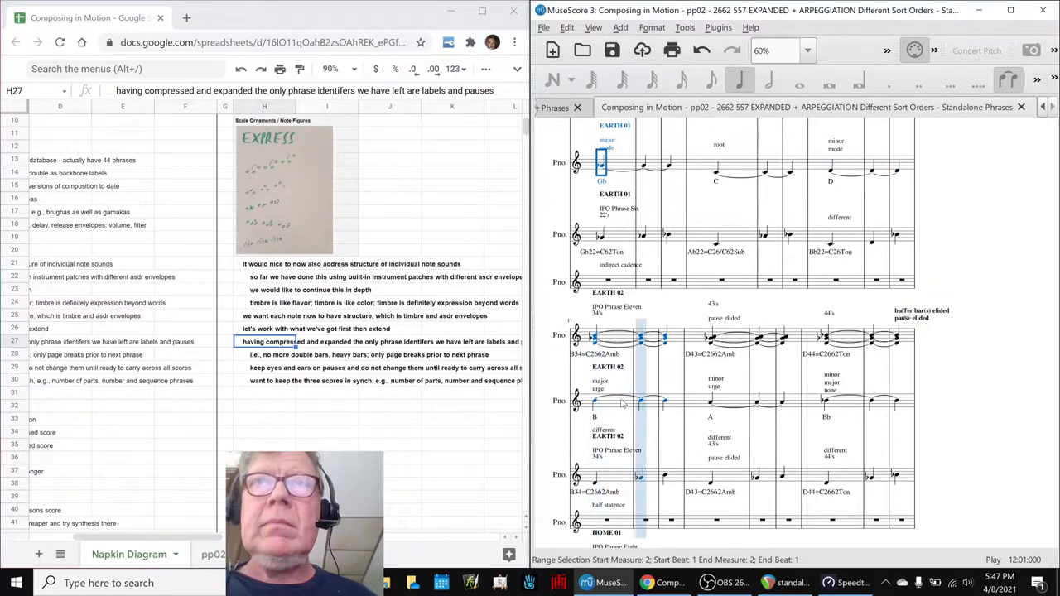
{"action": "scroll", "scroll_direction": "down", "scroll_amount": 3}
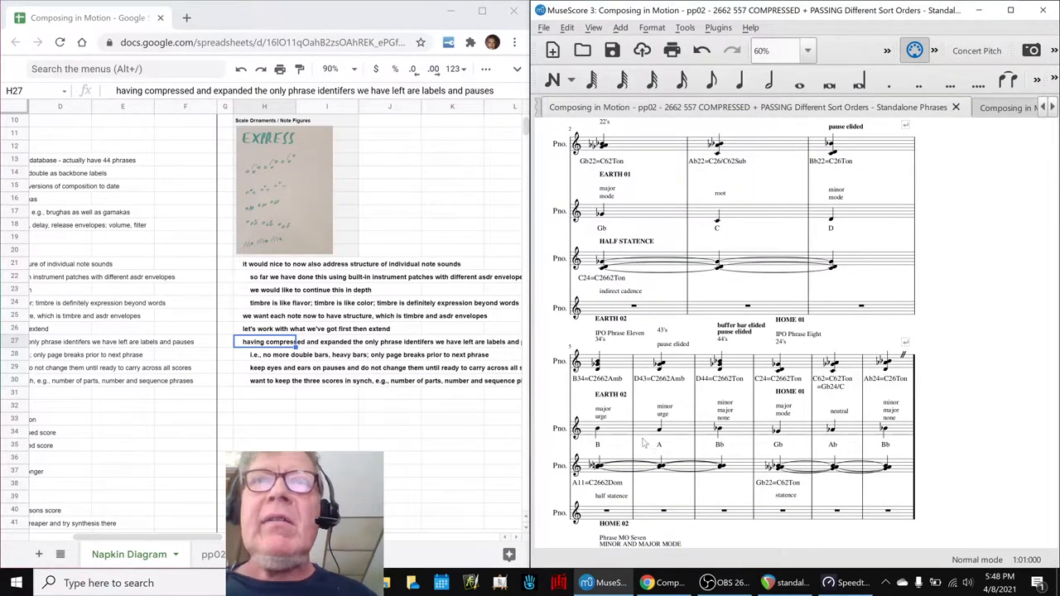
{"action": "mouse_move", "coordinate": [661, 282]}
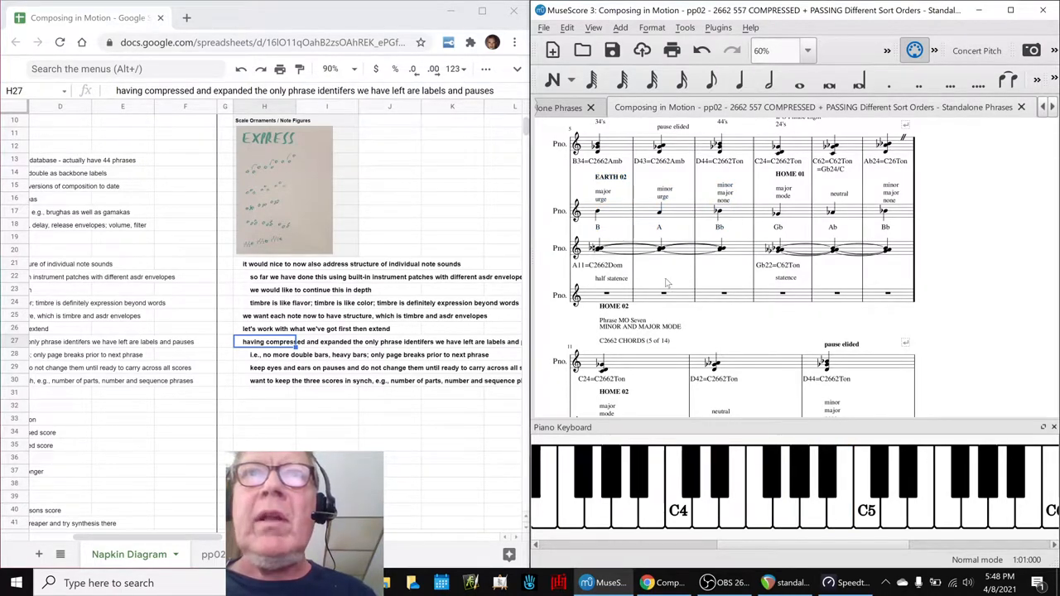
Step: Bring back the COMPRESSED + PASSING score with the Piano Keyboard panel visible
{"action": "left_click", "coordinate": [604, 252]}
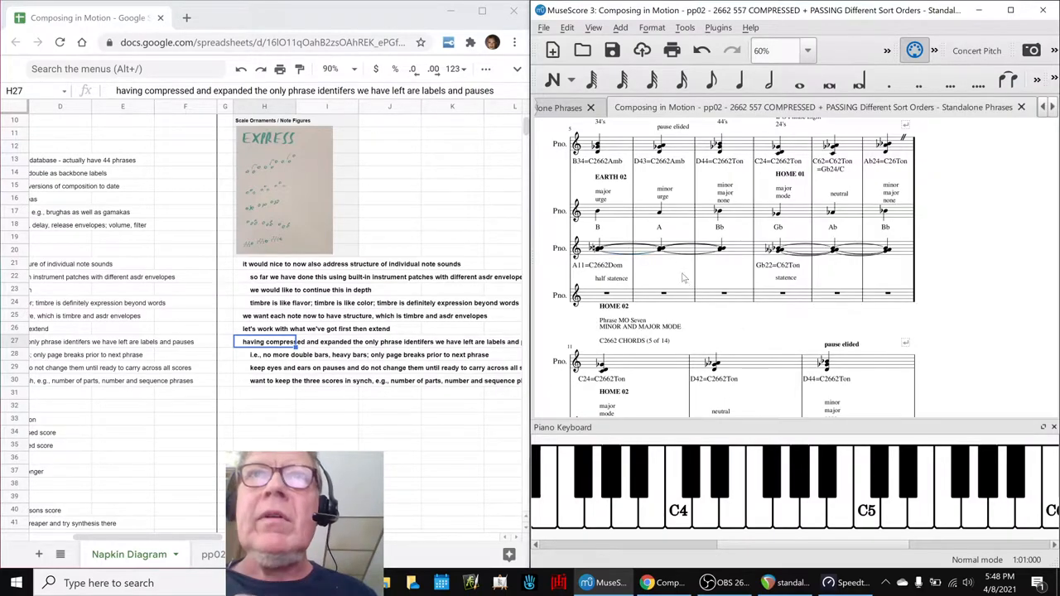
{"action": "left_click", "coordinate": [573, 211]}
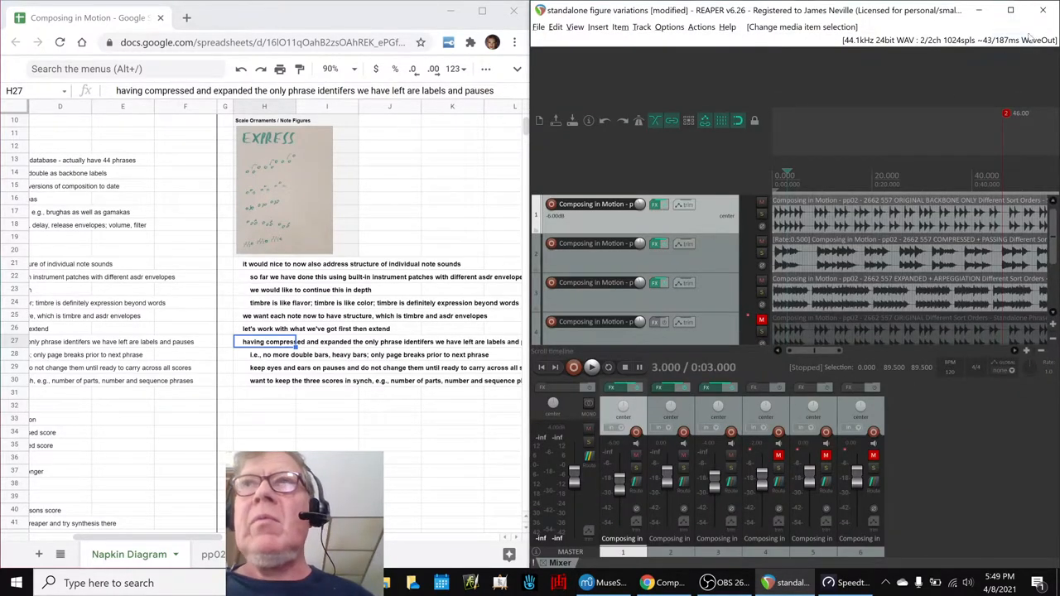
Step: Maximize REAPER and jump to marker 2 at 46.00 seconds
{"action": "left_click", "coordinate": [1004, 11]}
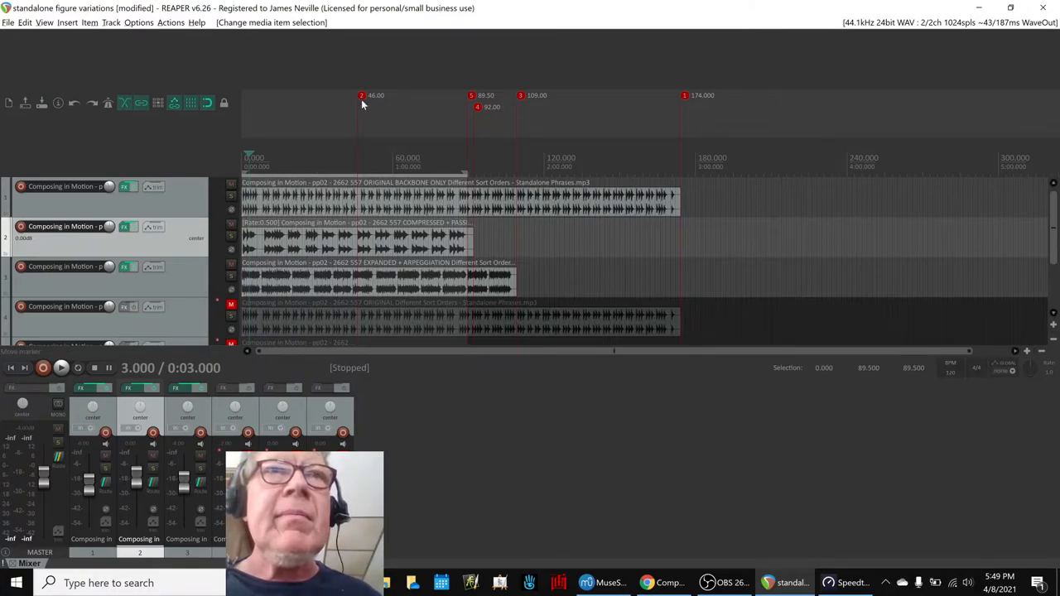
{"action": "left_click", "coordinate": [357, 95]}
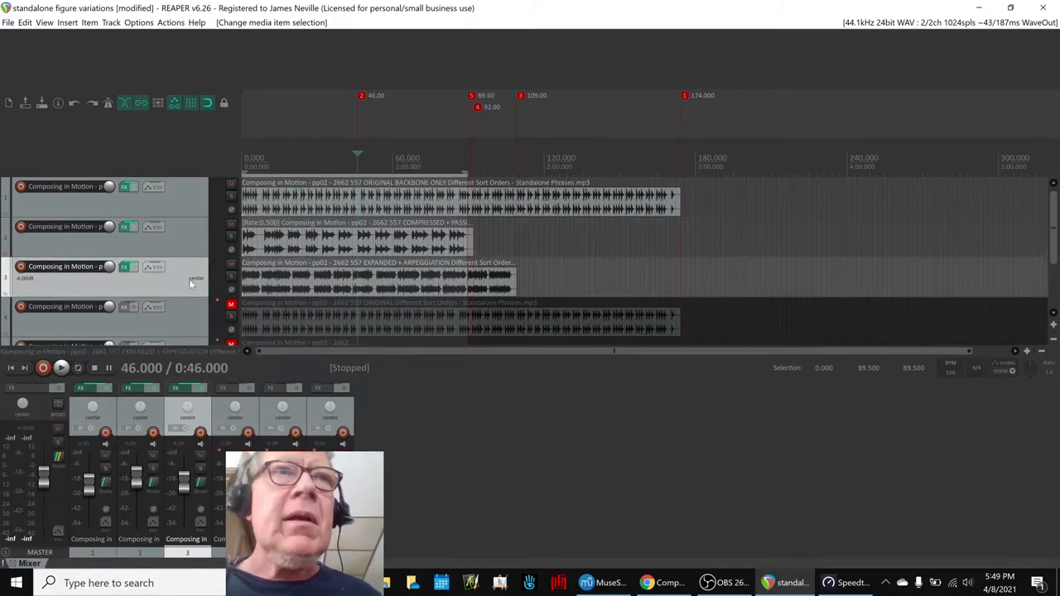
{"action": "mouse_move", "coordinate": [195, 281]}
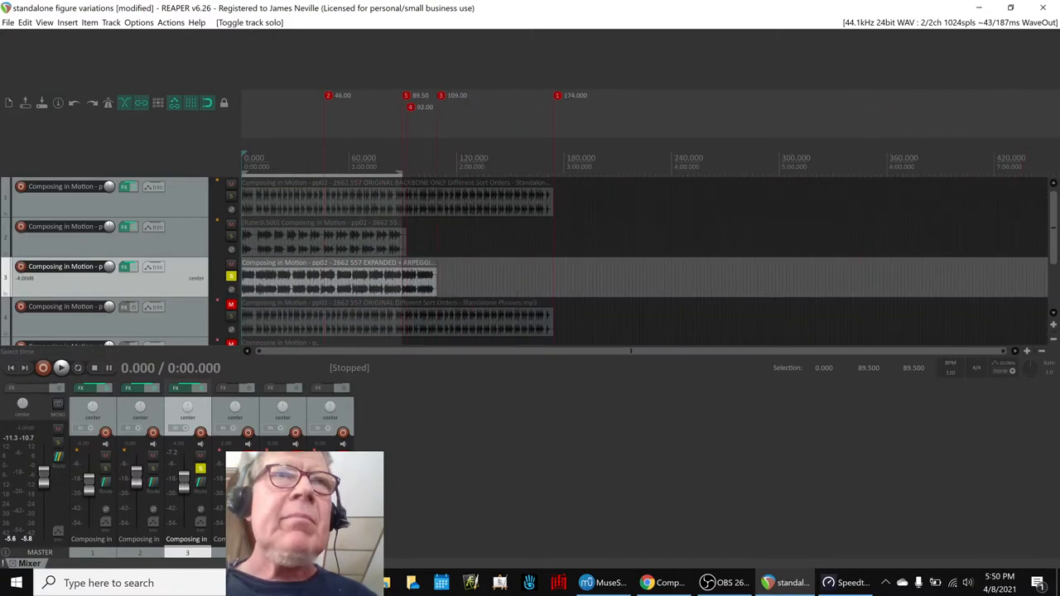
Step: Solo track 2, the half-speed compressed passing-chords recording
{"action": "left_click", "coordinate": [61, 368]}
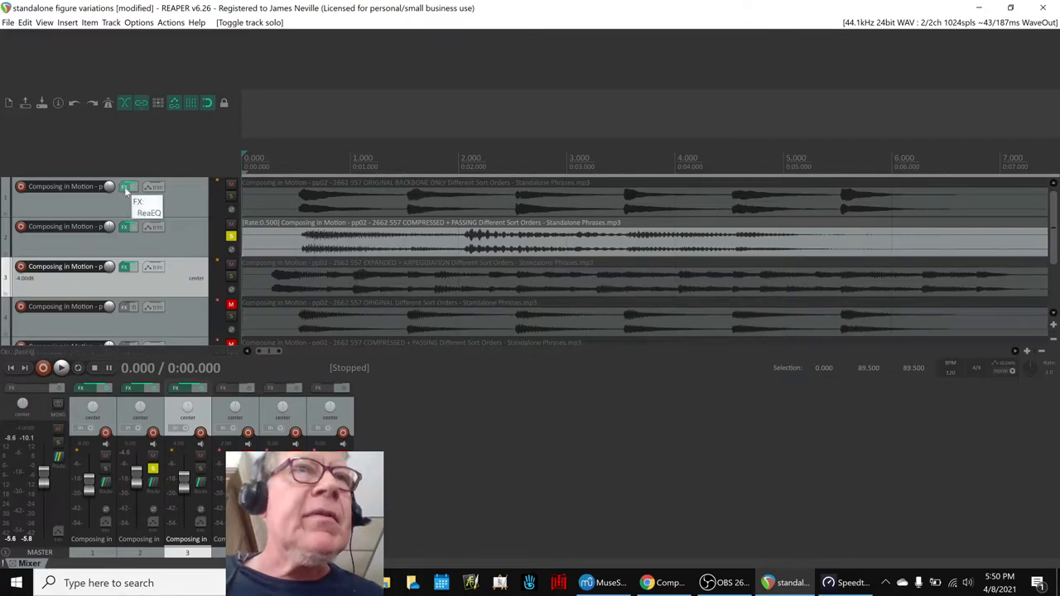
Step: Show track 1's ReaEQ window with its 2600 Hz low-pass band
{"action": "left_click", "coordinate": [129, 186]}
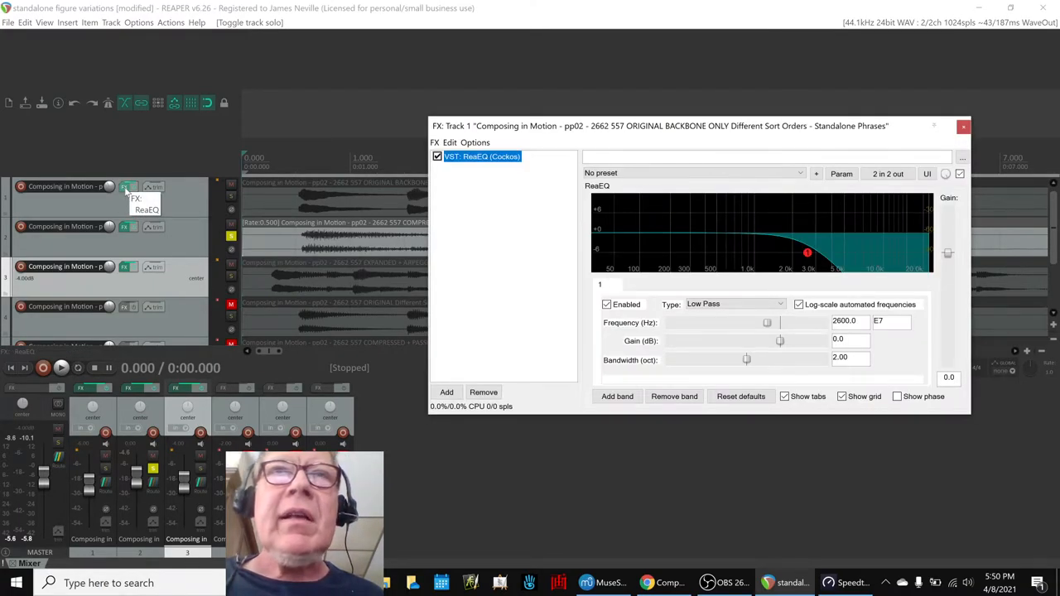
{"action": "left_click", "coordinate": [963, 126]}
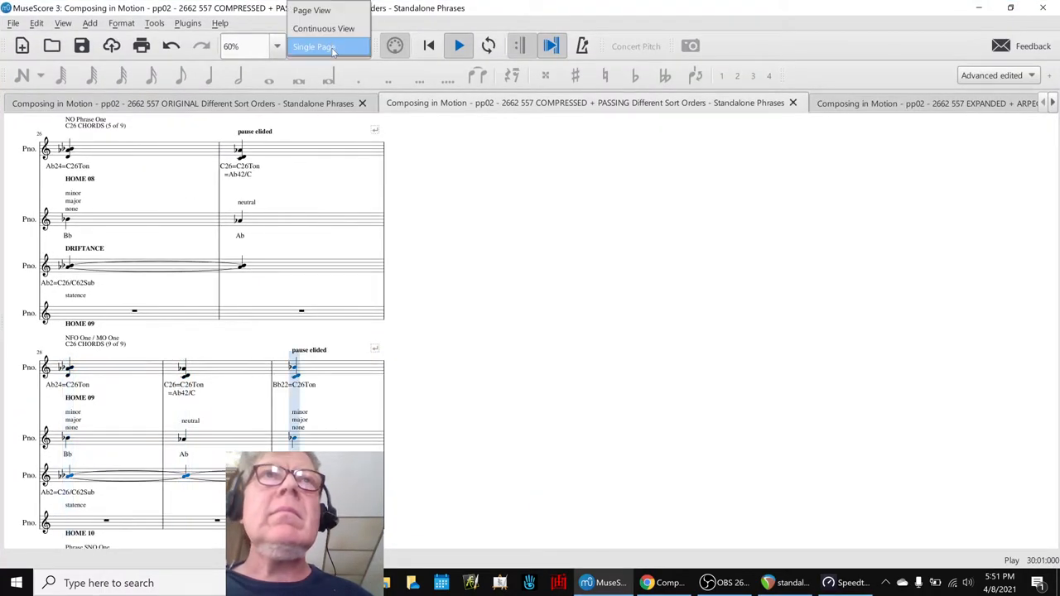
Step: Lay the compressed score out as a single continuous line and stop playback
{"action": "left_click", "coordinate": [325, 29]}
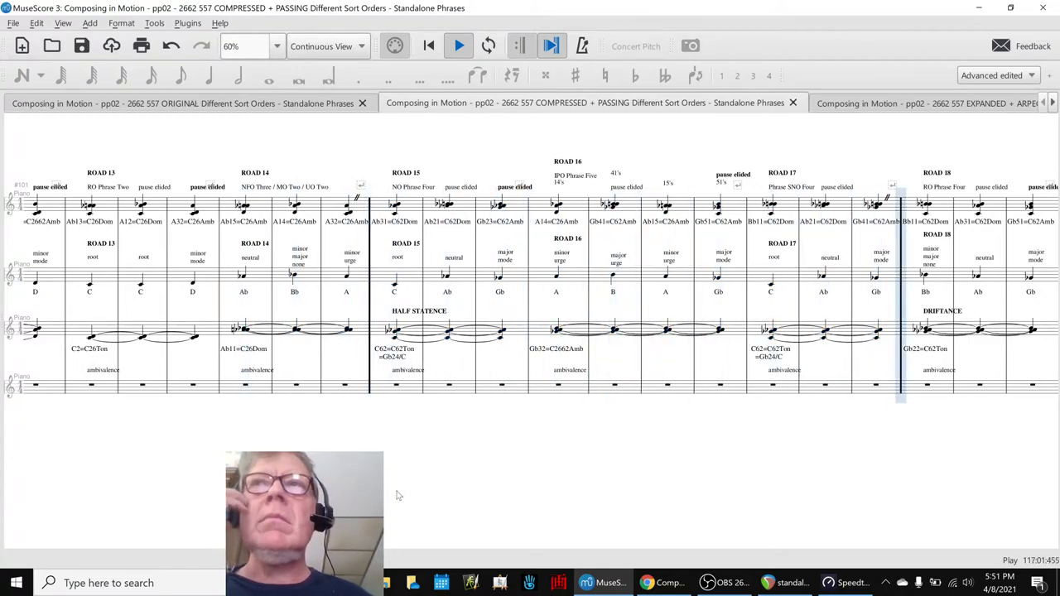
{"action": "scroll", "scroll_direction": "right", "scroll_amount": 3}
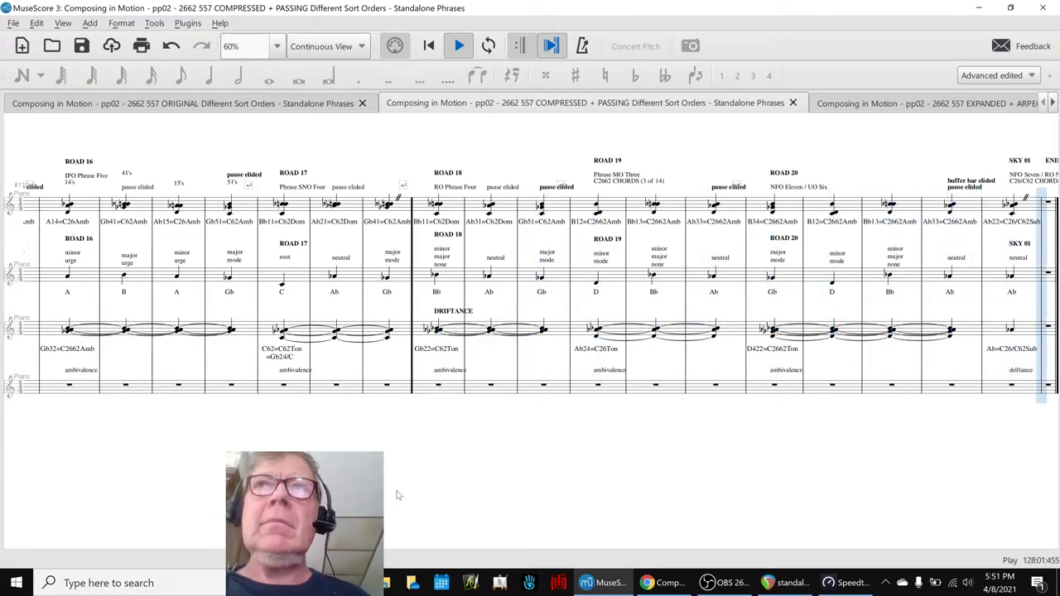
{"action": "left_click", "coordinate": [456, 45]}
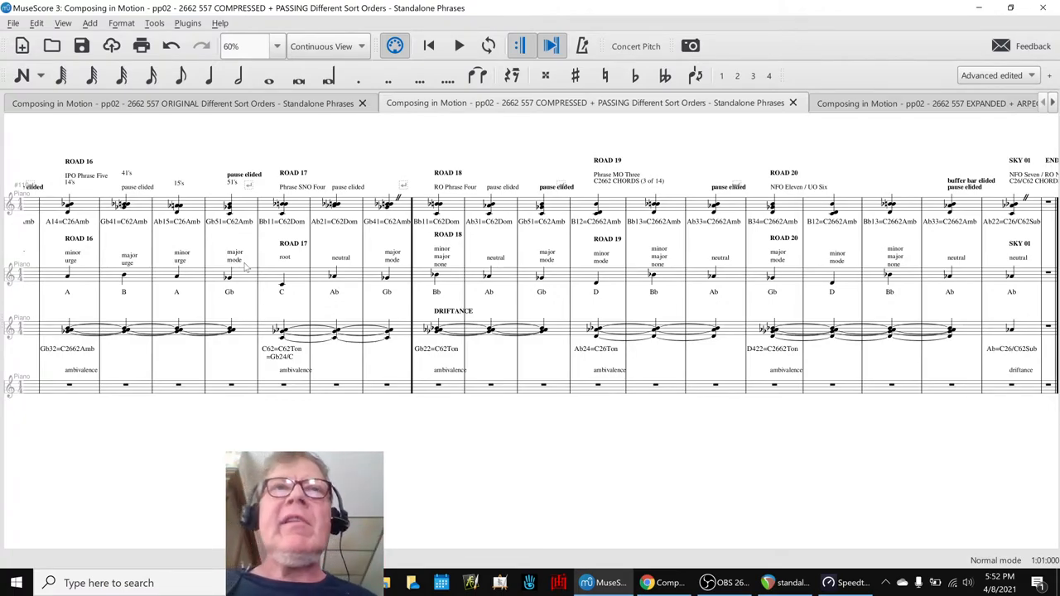
{"action": "mouse_move", "coordinate": [223, 441]}
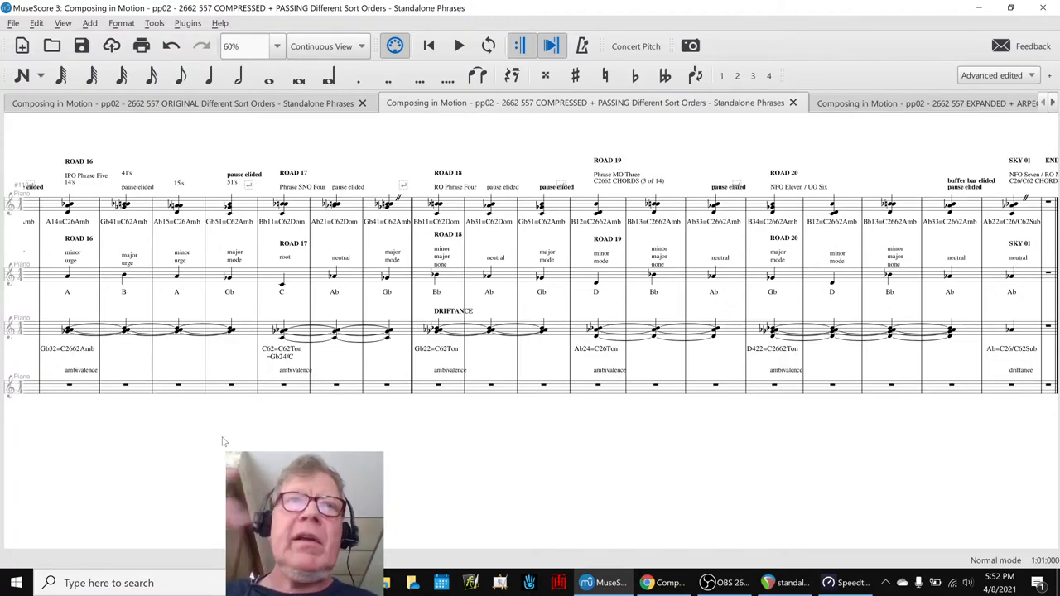
Step: Inspect the DRIFTANCE and measure 111/115 ambivalence texts, then play from measure 115
{"action": "left_click", "coordinate": [452, 310]}
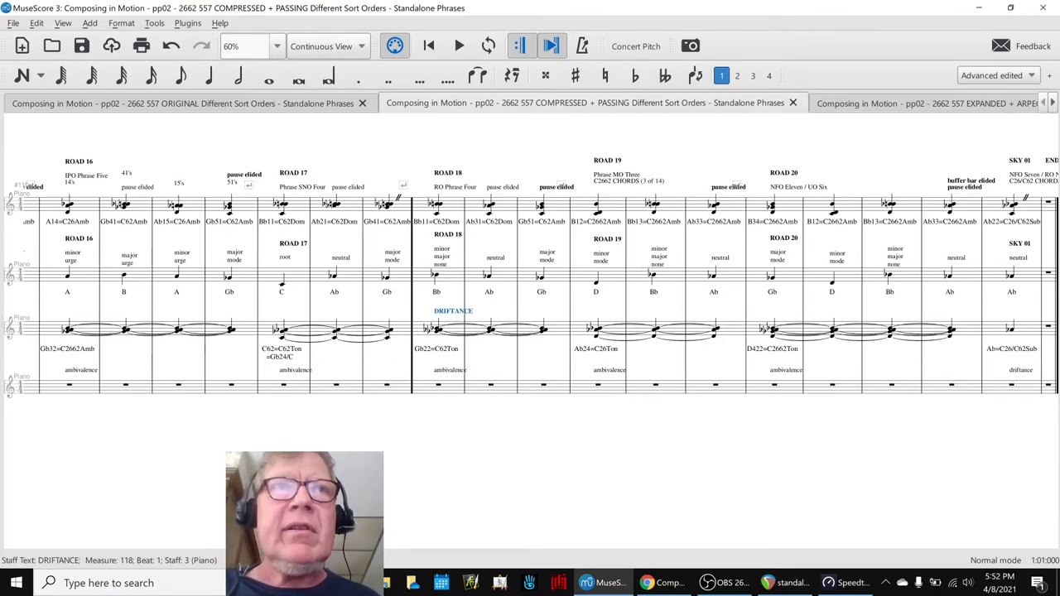
{"action": "scroll", "scroll_direction": "left", "scroll_amount": 3}
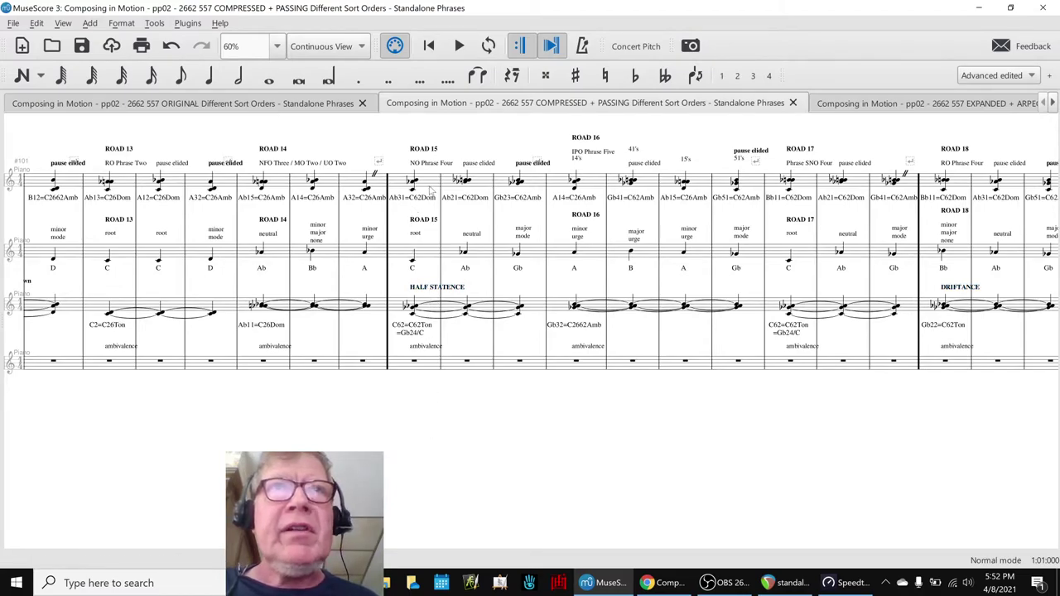
{"action": "left_click", "coordinate": [423, 345]}
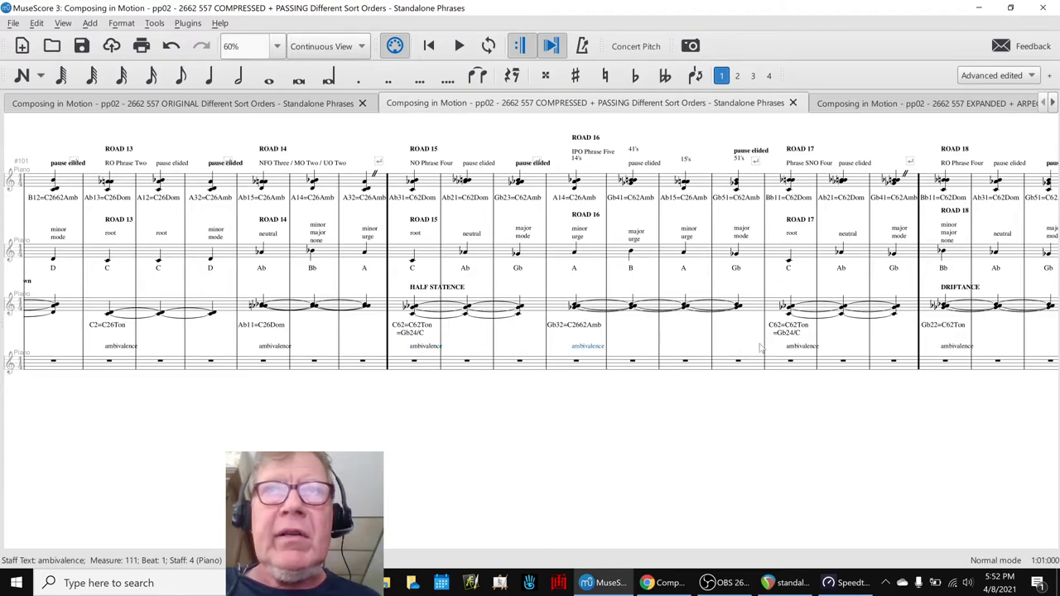
{"action": "left_click", "coordinate": [436, 287]}
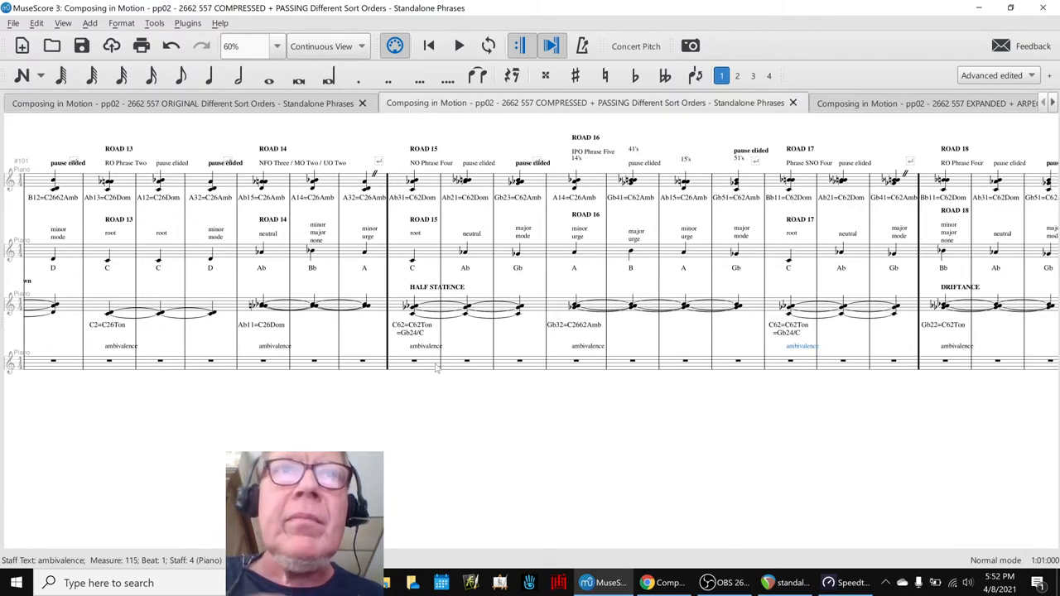
{"action": "left_click", "coordinate": [464, 45]}
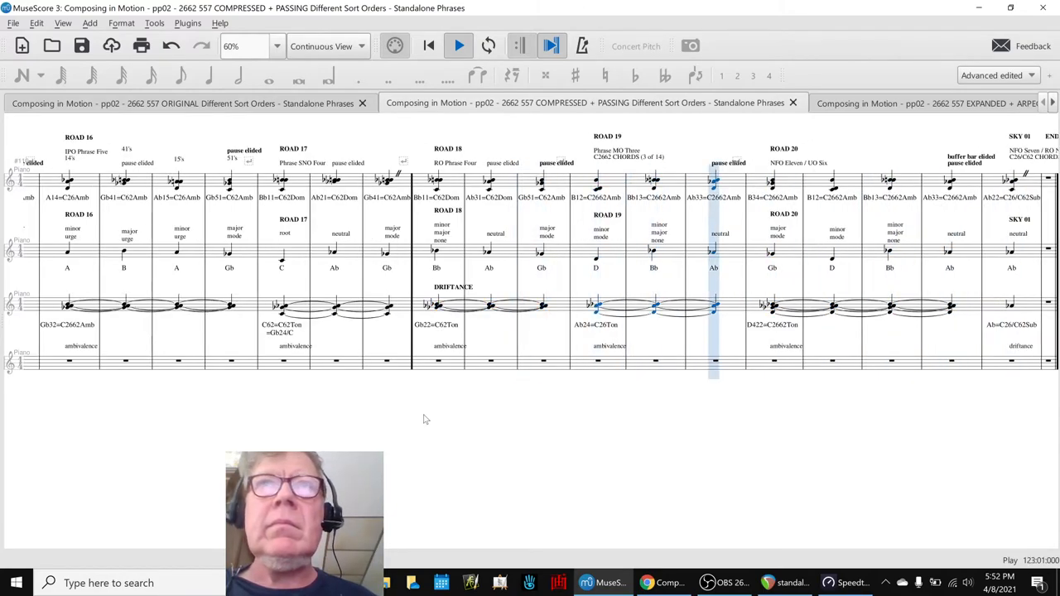
{"action": "left_click", "coordinate": [458, 45]}
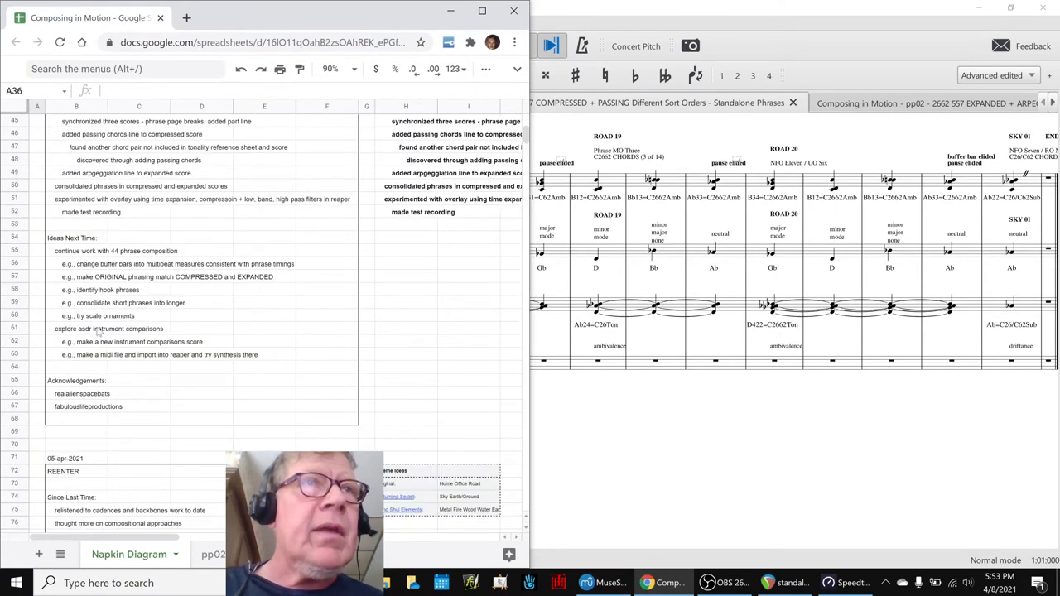
Step: Change 'buffer bars' to 'one second pauses' in the B56 example
{"action": "left_click", "coordinate": [99, 251]}
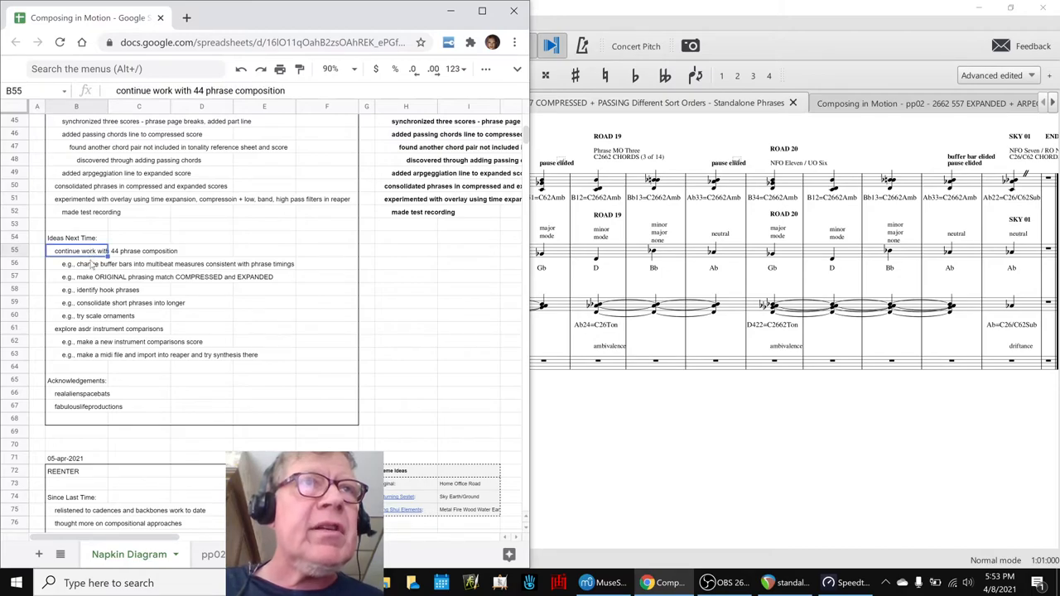
{"action": "left_click", "coordinate": [99, 264]}
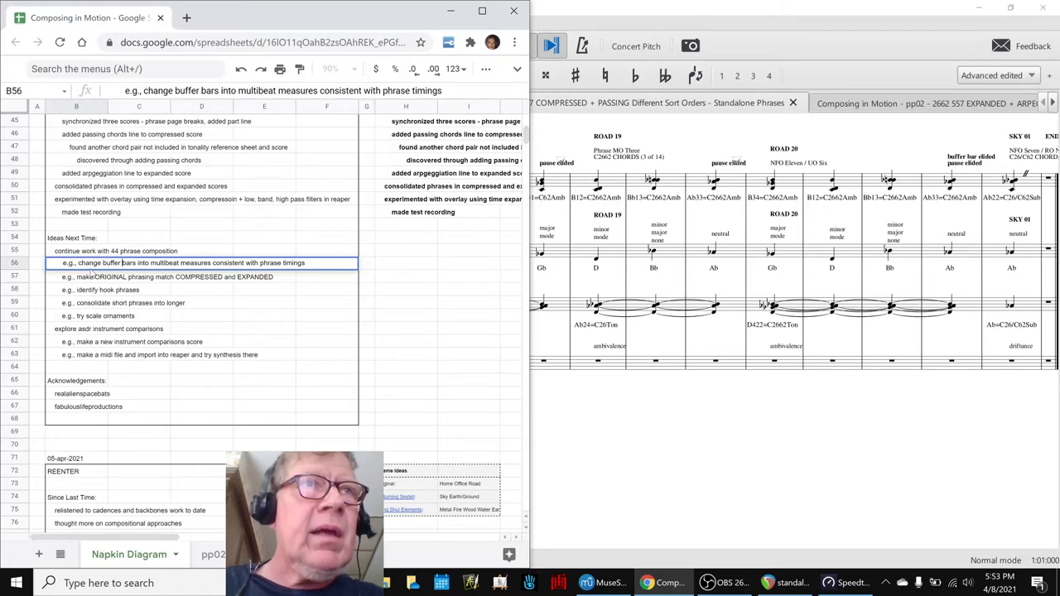
{"action": "double_click", "coordinate": [116, 262]}
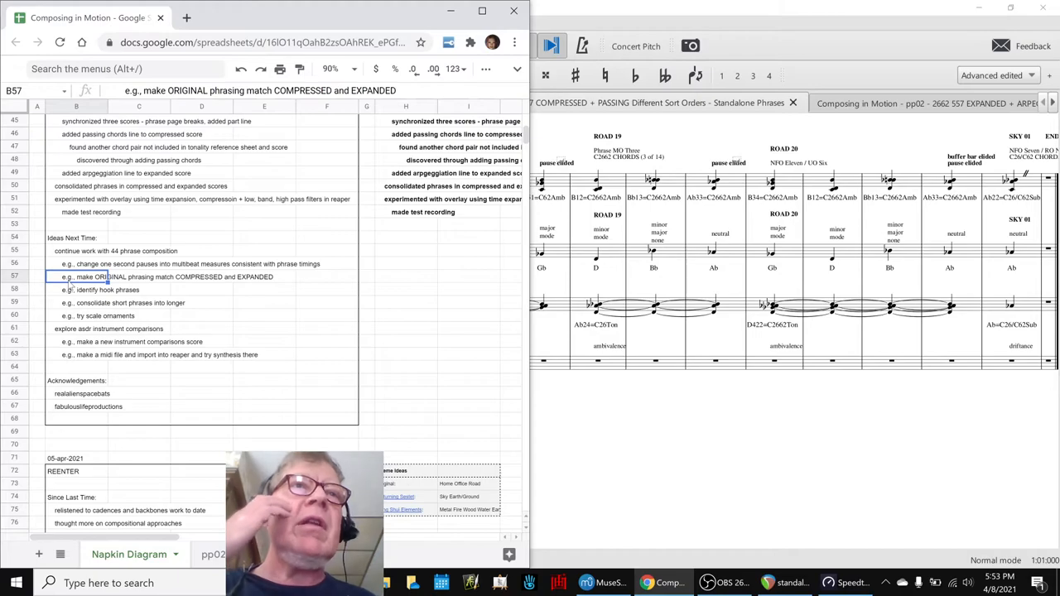
{"action": "mouse_move", "coordinate": [681, 463]}
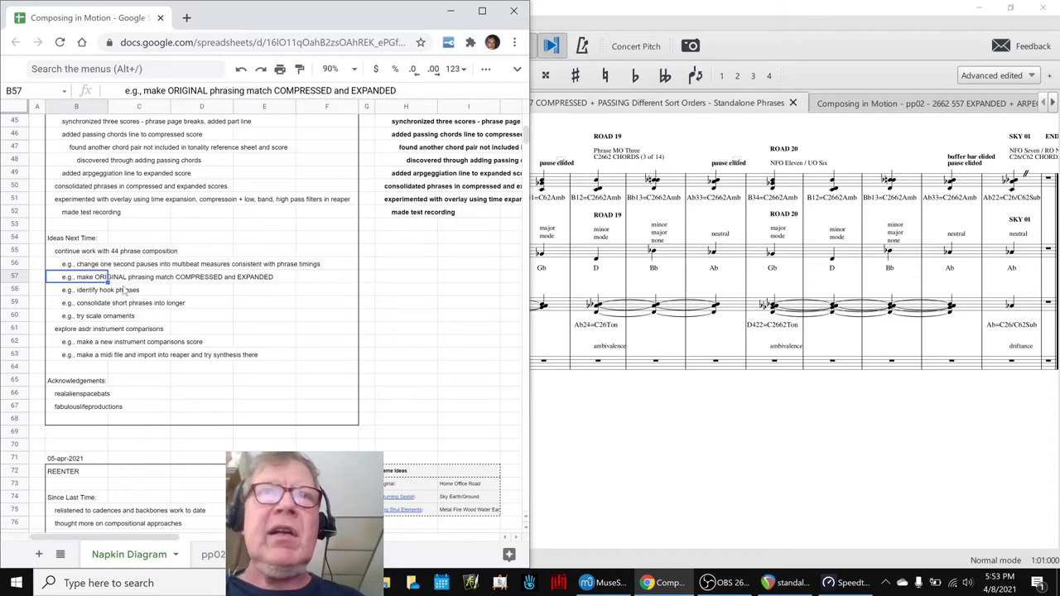
{"action": "left_click", "coordinate": [789, 582]}
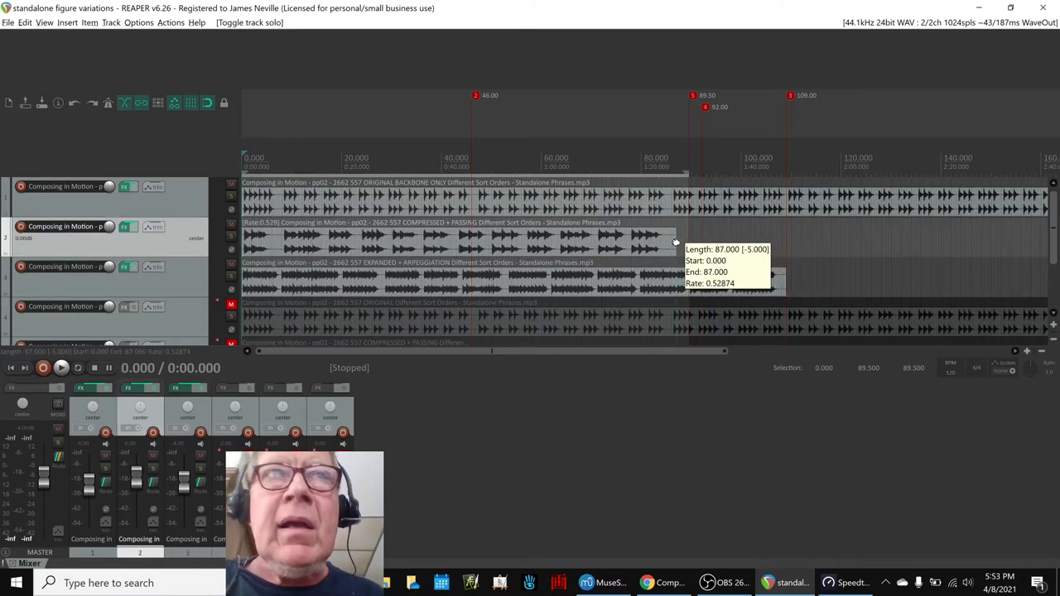
Step: Time-stretch the COMPRESSED + PASSING item so it ends at 87 seconds
{"action": "left_click_drag", "start_coordinate": [674, 240], "coordinate": [628, 241]}
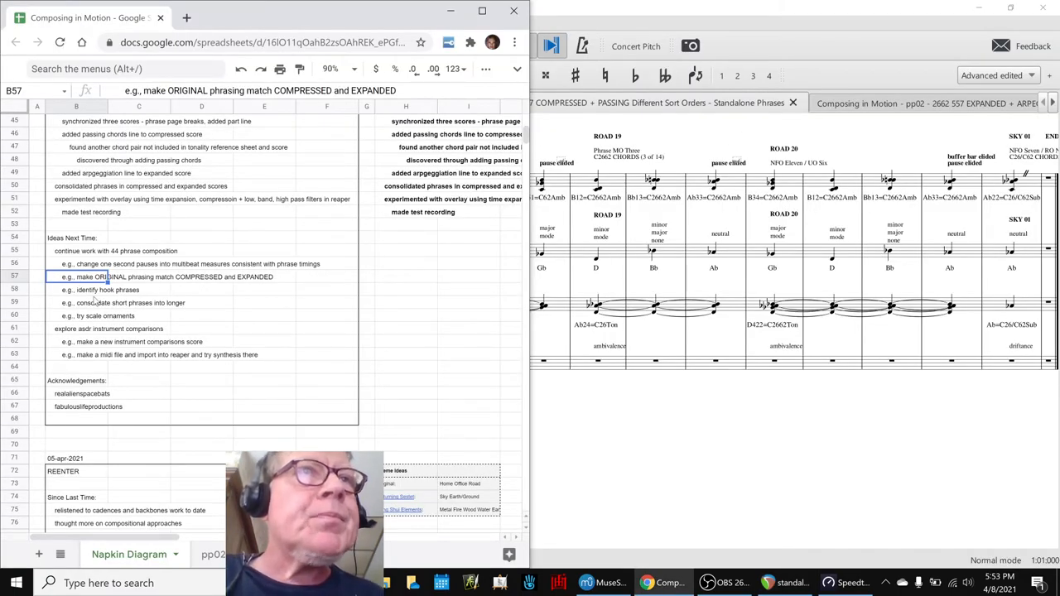
Step: Reword cell B59 to 'e.g., continue to consolidate phrases'
{"action": "left_click", "coordinate": [99, 290]}
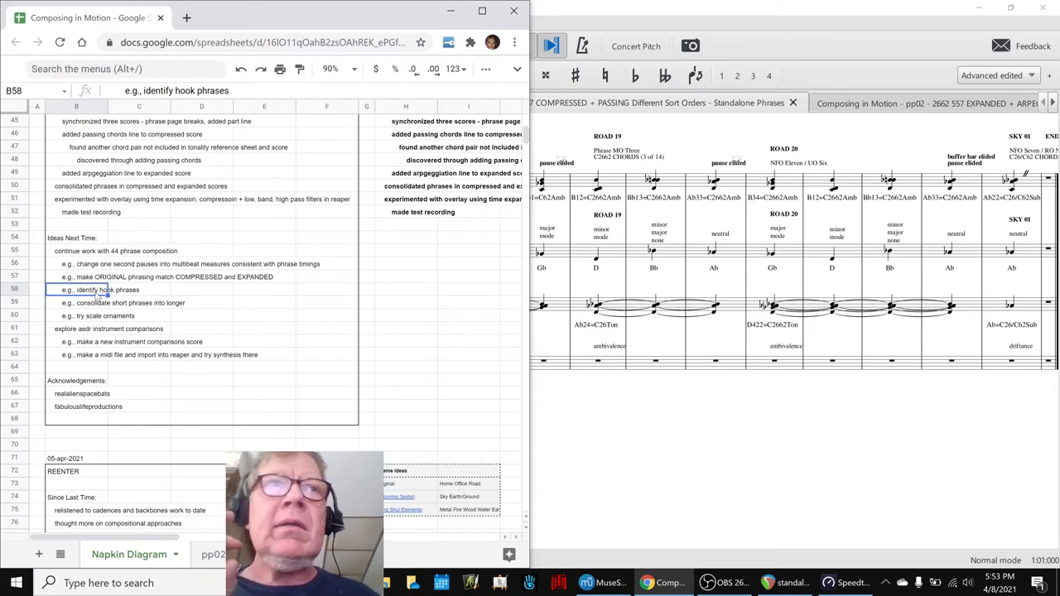
{"action": "left_click", "coordinate": [107, 302]}
{"action": "type", "text": " continue to"}
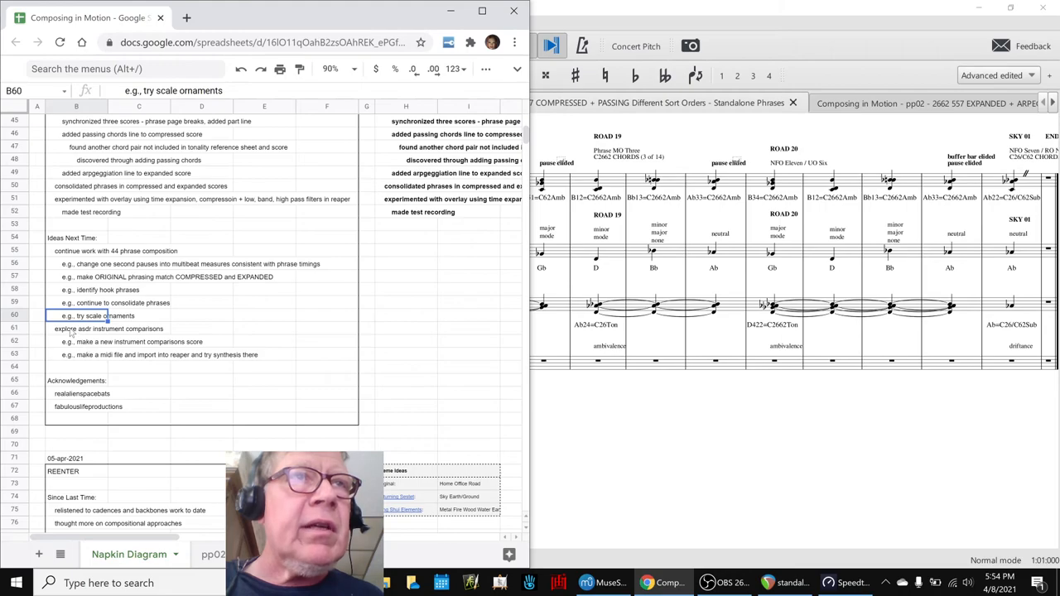
{"action": "left_click", "coordinate": [107, 329]}
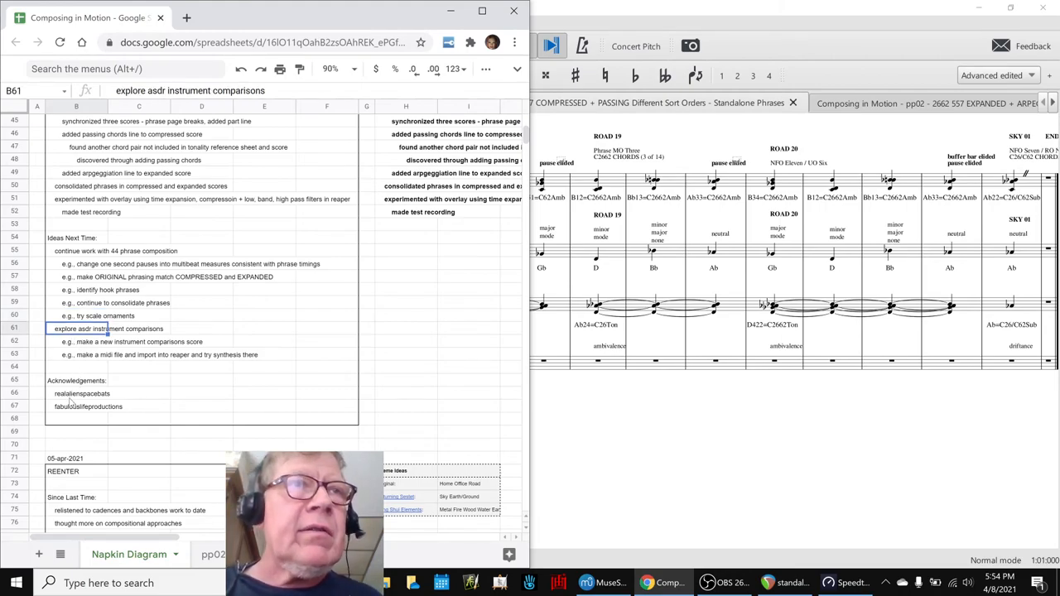
Step: Review the acknowledgements rows, then stop the OBS stream
{"action": "left_click", "coordinate": [72, 393]}
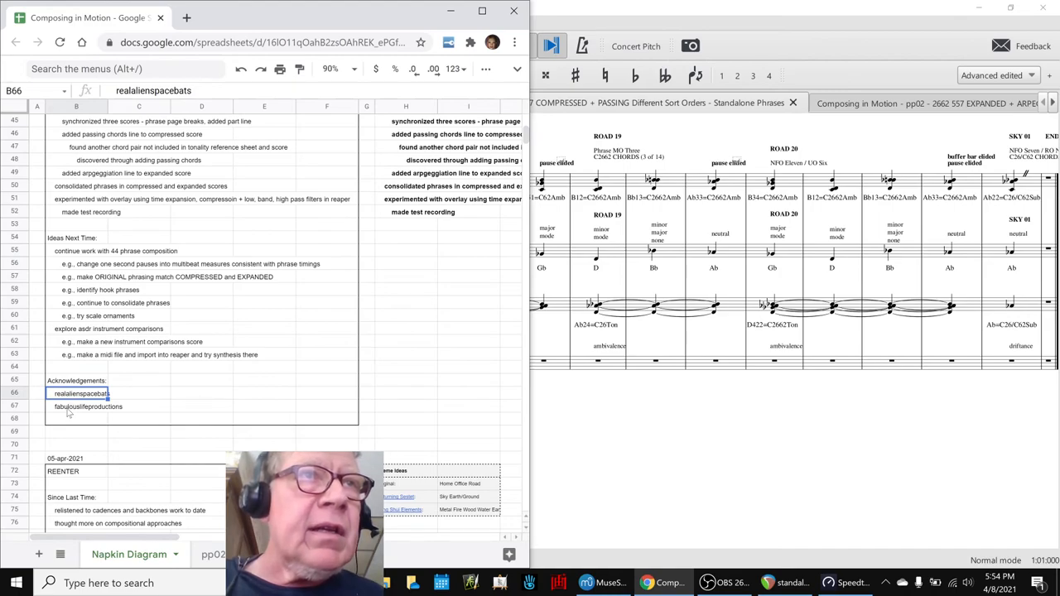
{"action": "left_click", "coordinate": [74, 420]}
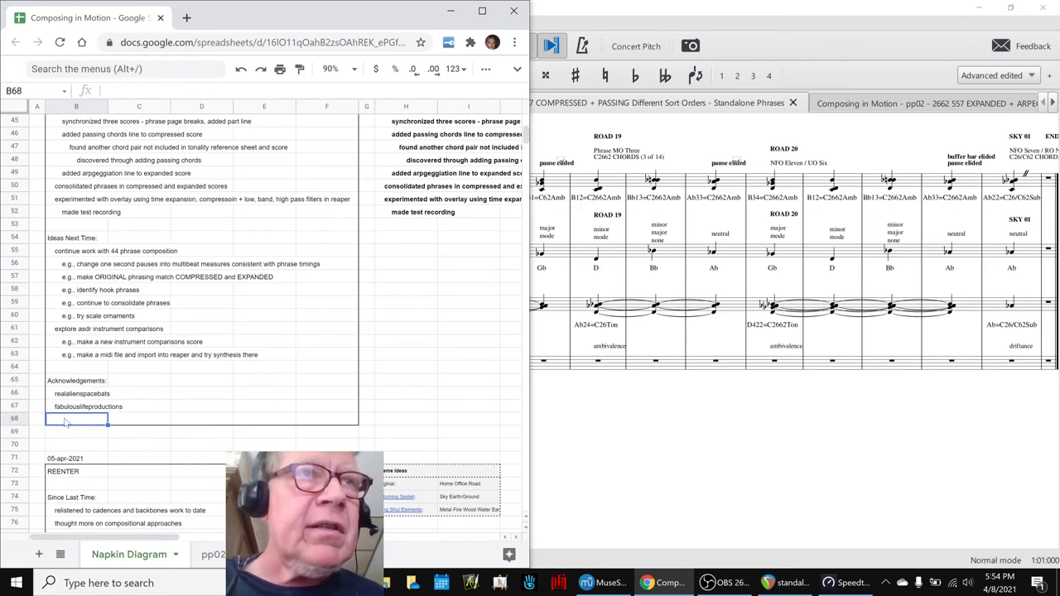
{"action": "left_click", "coordinate": [87, 405]}
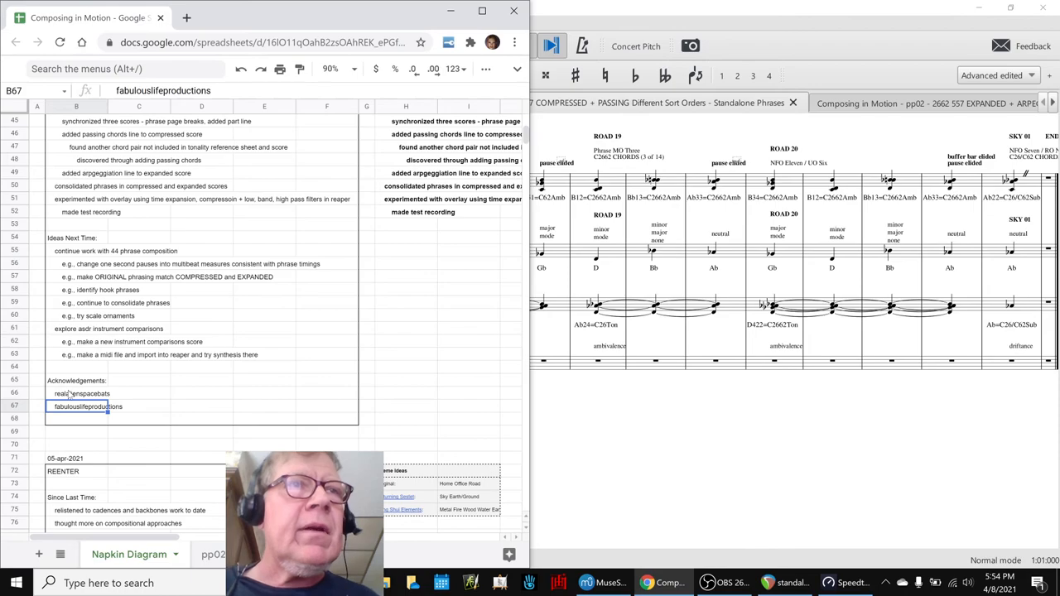
{"action": "left_click", "coordinate": [76, 394]}
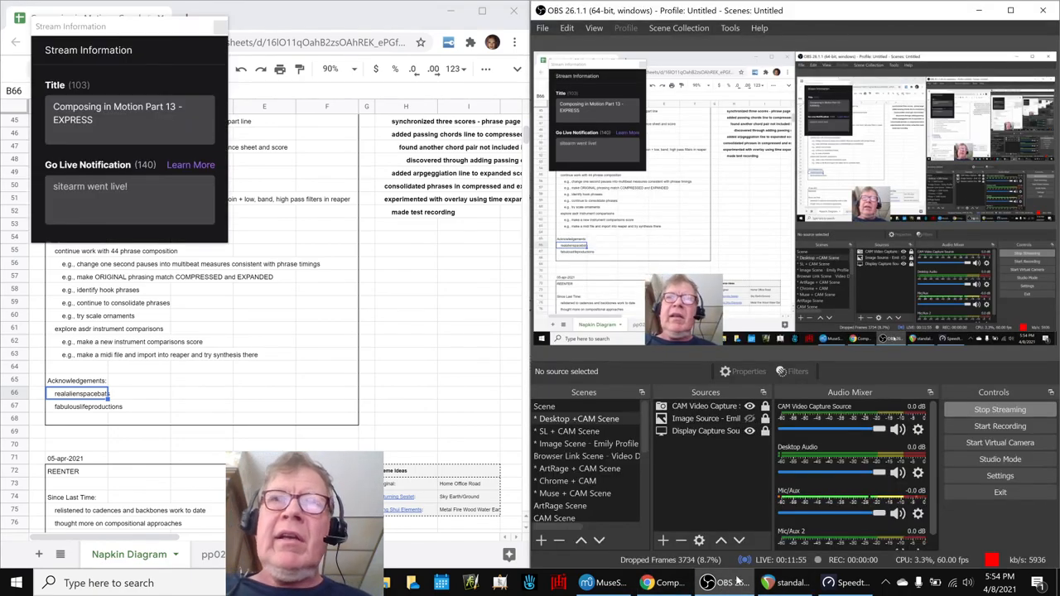
{"action": "left_click", "coordinate": [999, 425]}
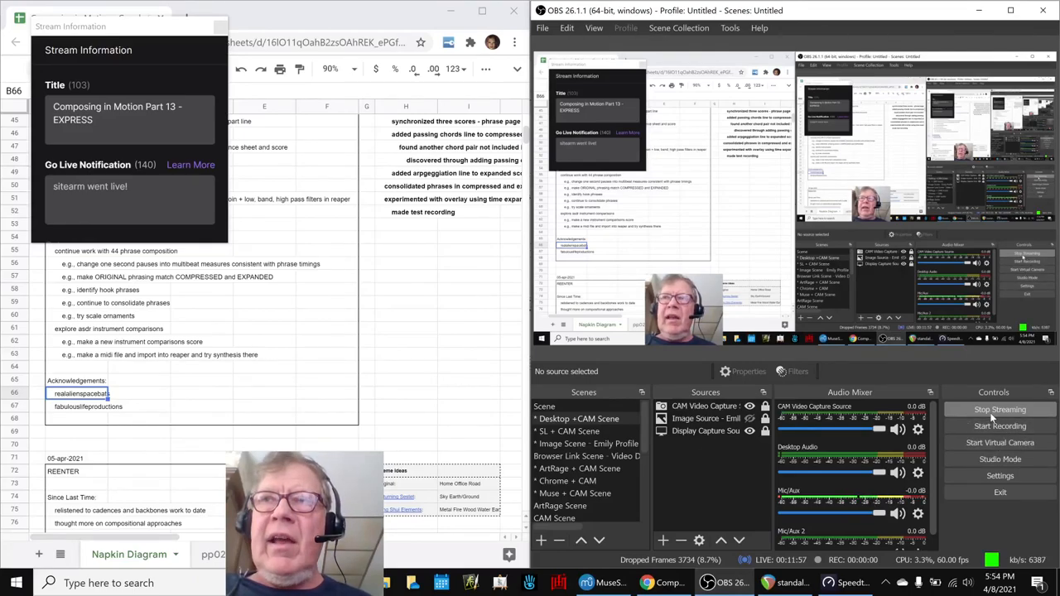